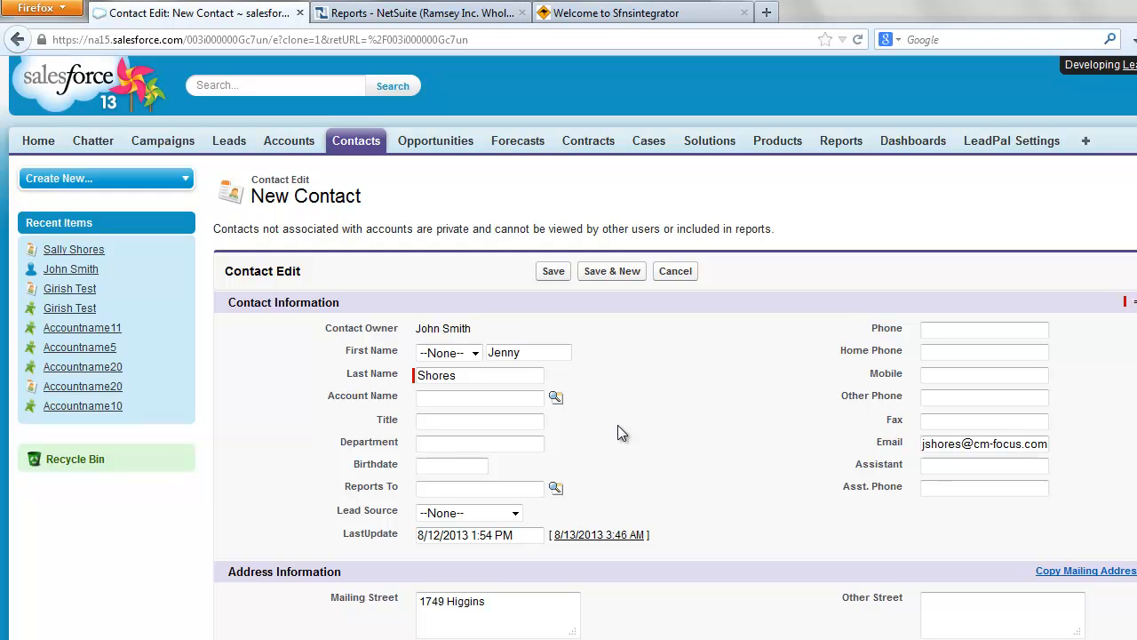
{"action": "mouse_move", "coordinate": [616, 430]}
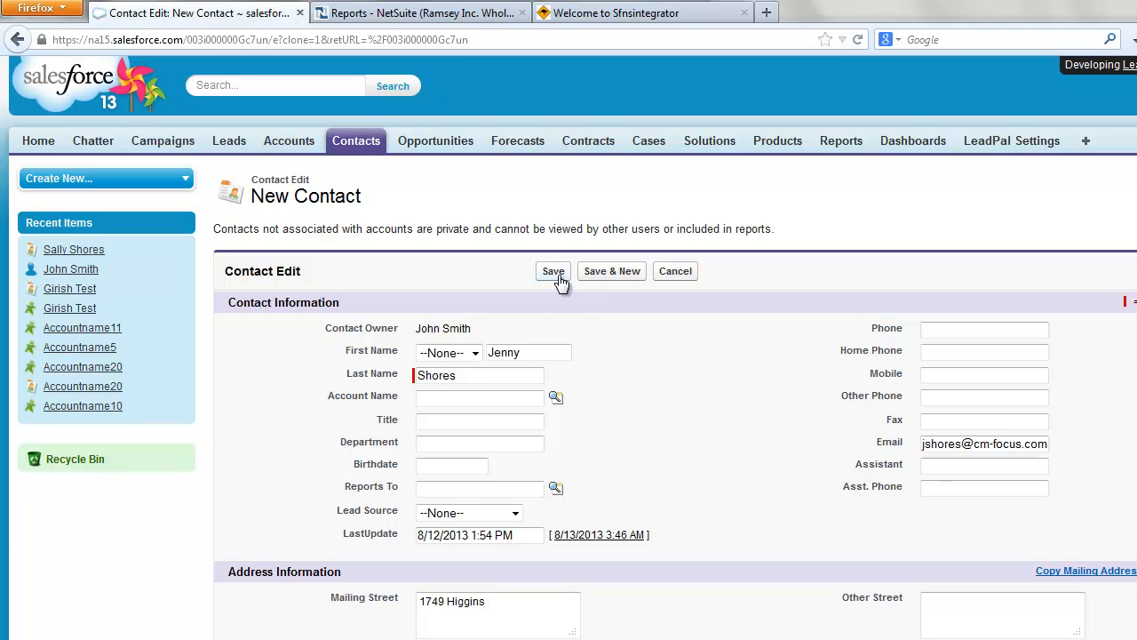
{"action": "mouse_move", "coordinate": [562, 280]}
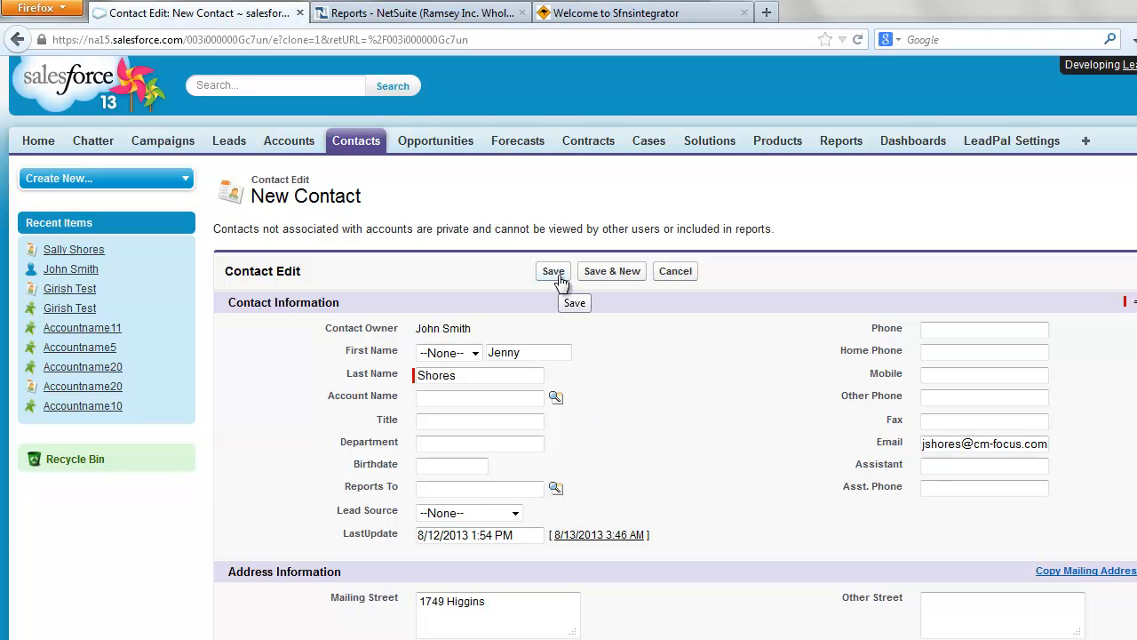
{"action": "left_click", "coordinate": [552, 271]}
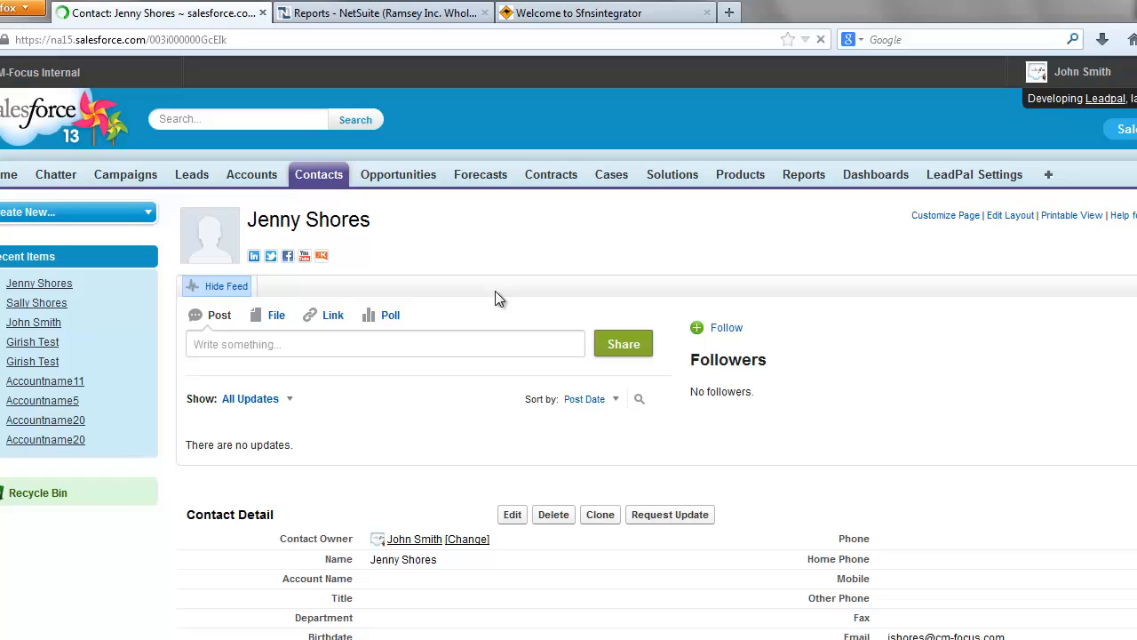
{"action": "scroll", "scroll_direction": "down", "scroll_amount": 3}
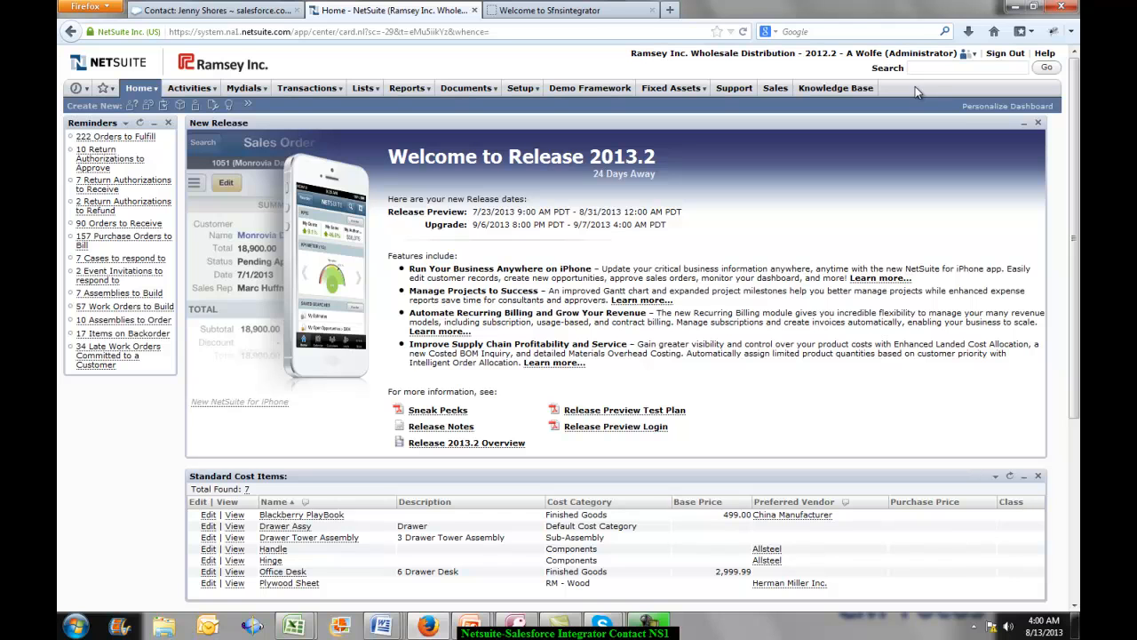
{"action": "type", "text": "e"}
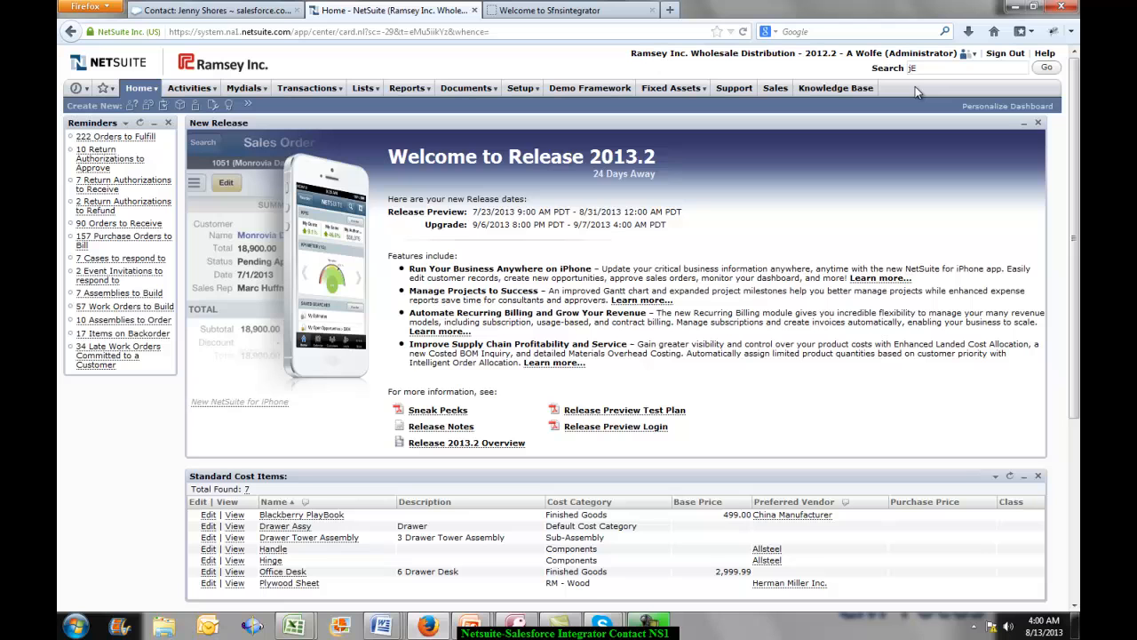
{"action": "type", "text": "Jenn"}
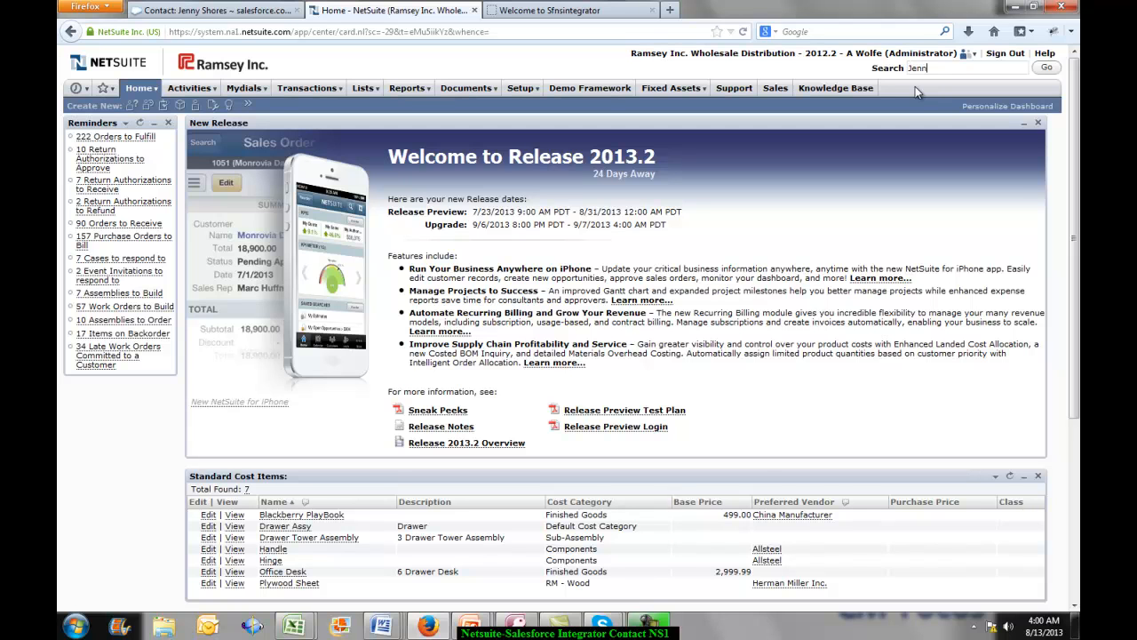
{"action": "type", "text": "Jenny"}
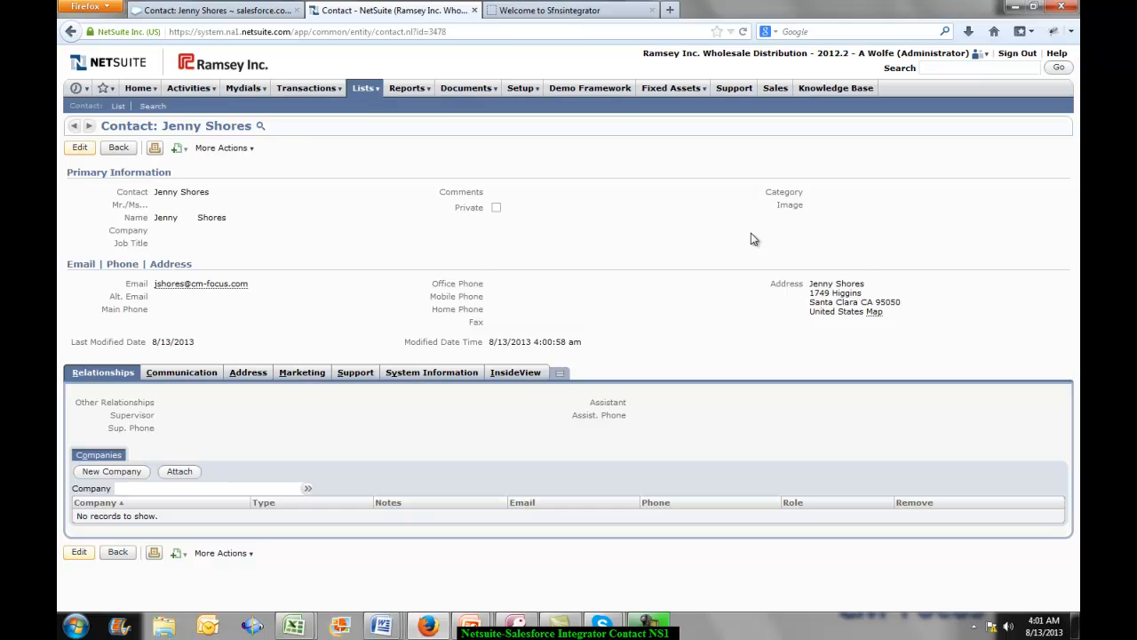
{"action": "mouse_move", "coordinate": [217, 393]}
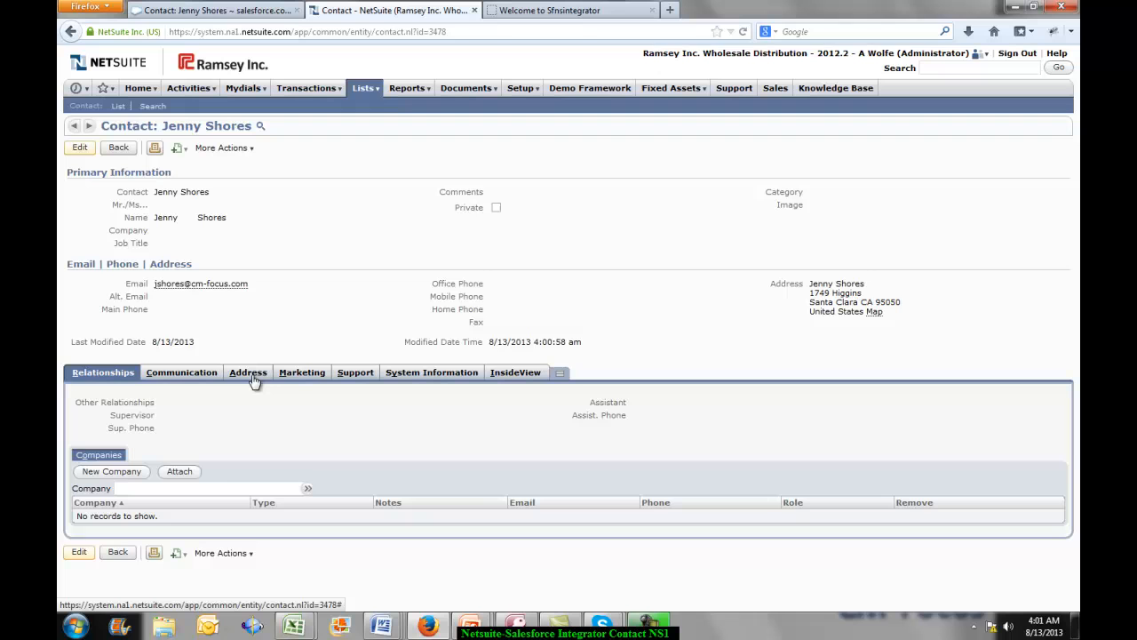
{"action": "left_click", "coordinate": [247, 372]}
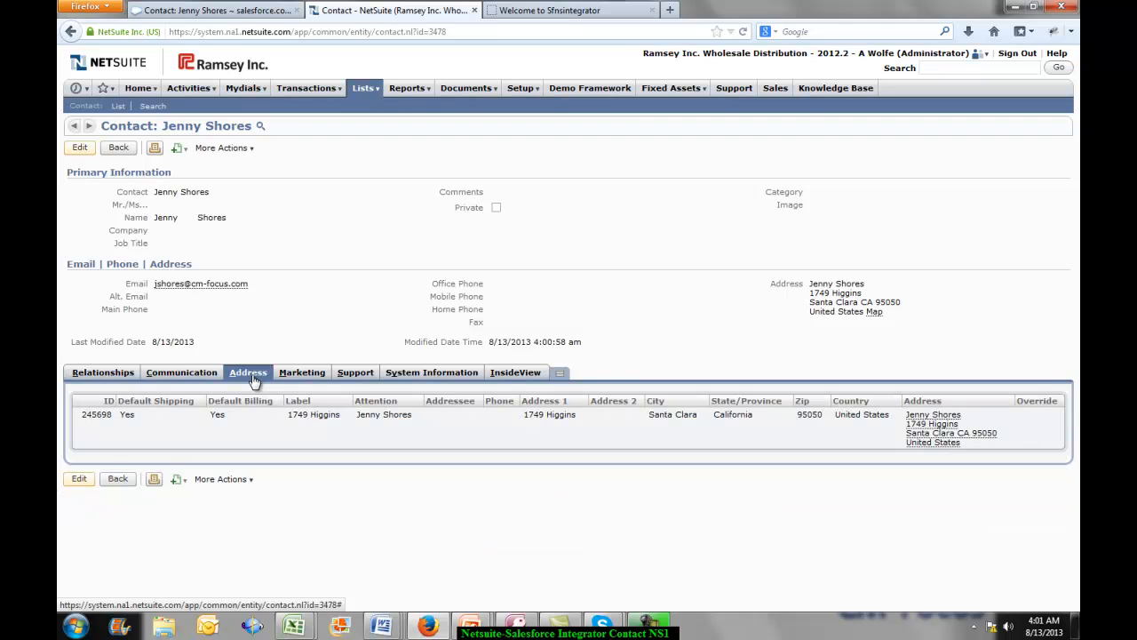
{"action": "left_click", "coordinate": [79, 479]}
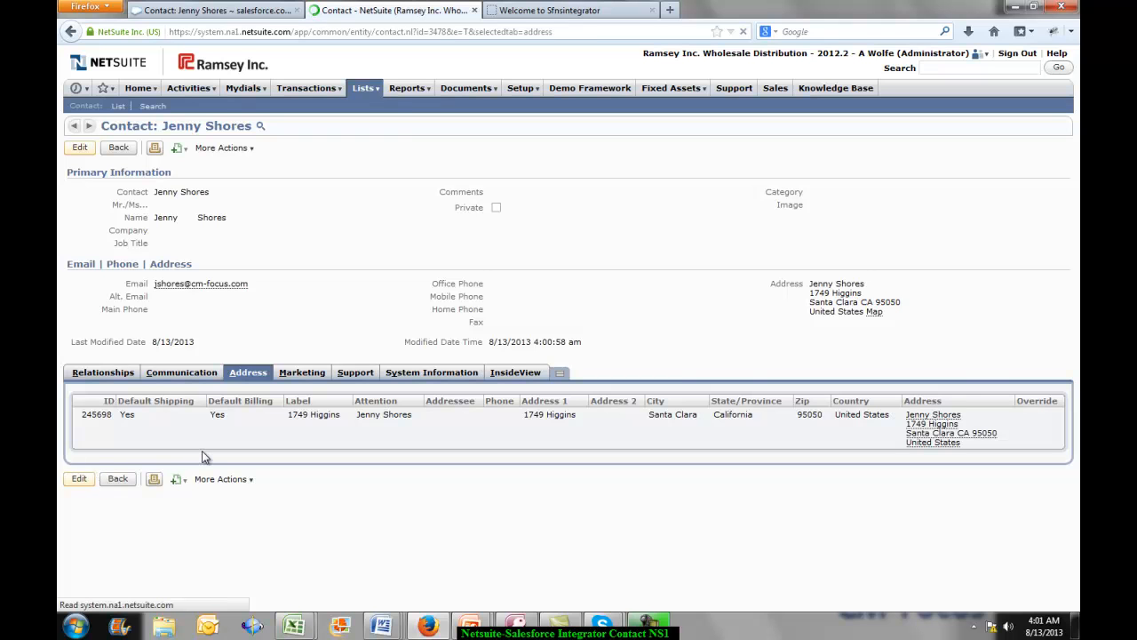
{"action": "left_click", "coordinate": [79, 479]}
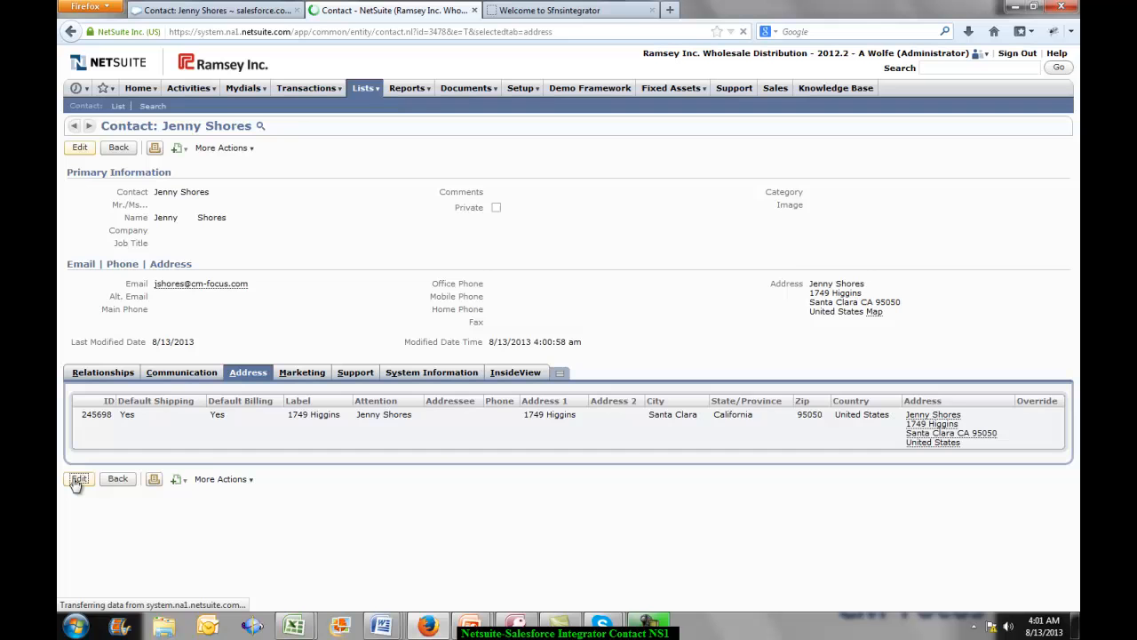
{"action": "left_click", "coordinate": [79, 479]}
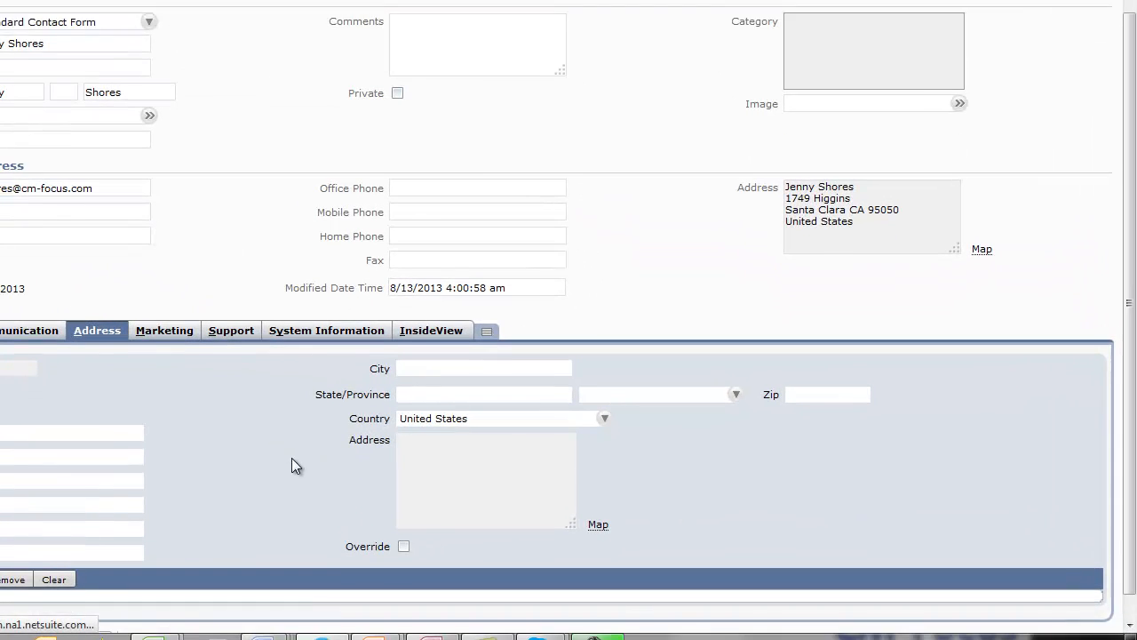
{"action": "scroll", "scroll_direction": "down", "scroll_amount": 3}
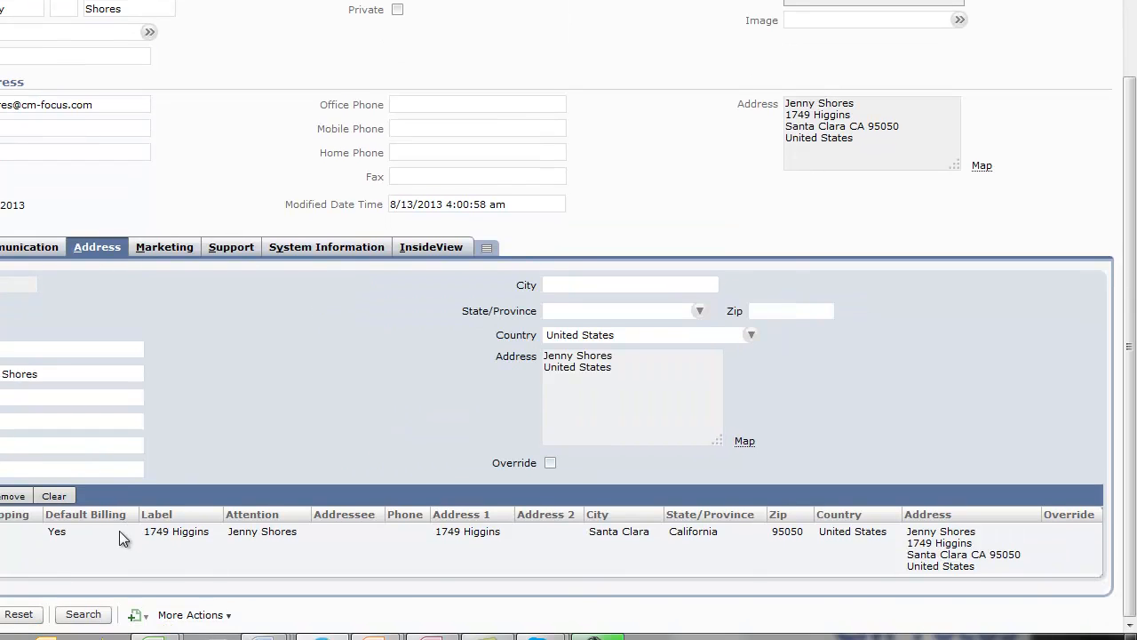
{"action": "left_click", "coordinate": [175, 531]}
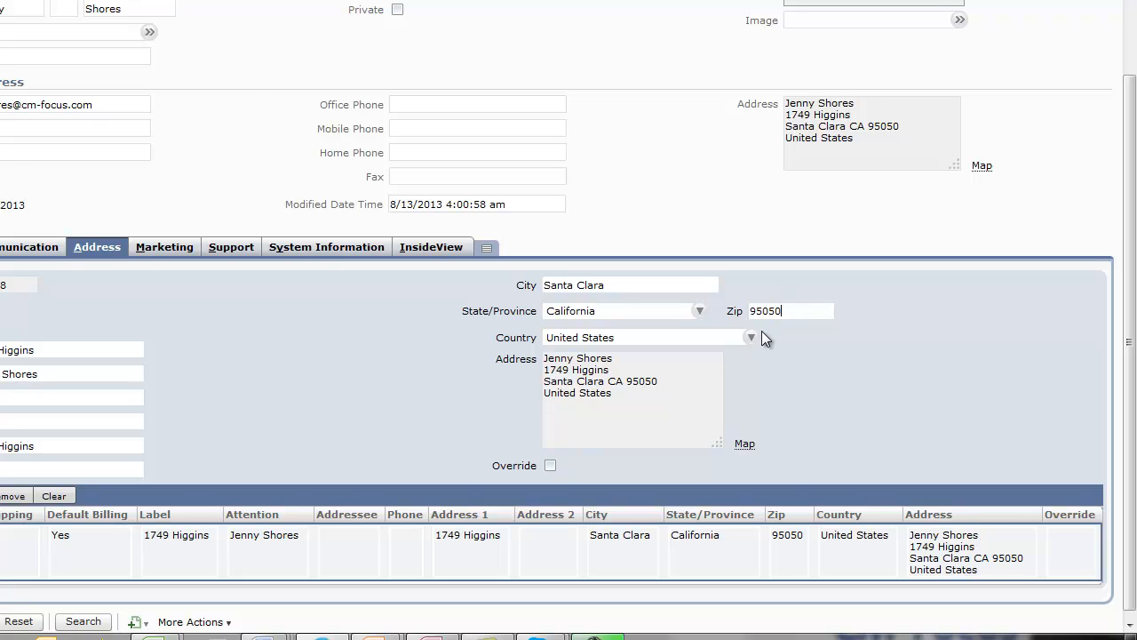
{"action": "key", "text": "Backspace"}
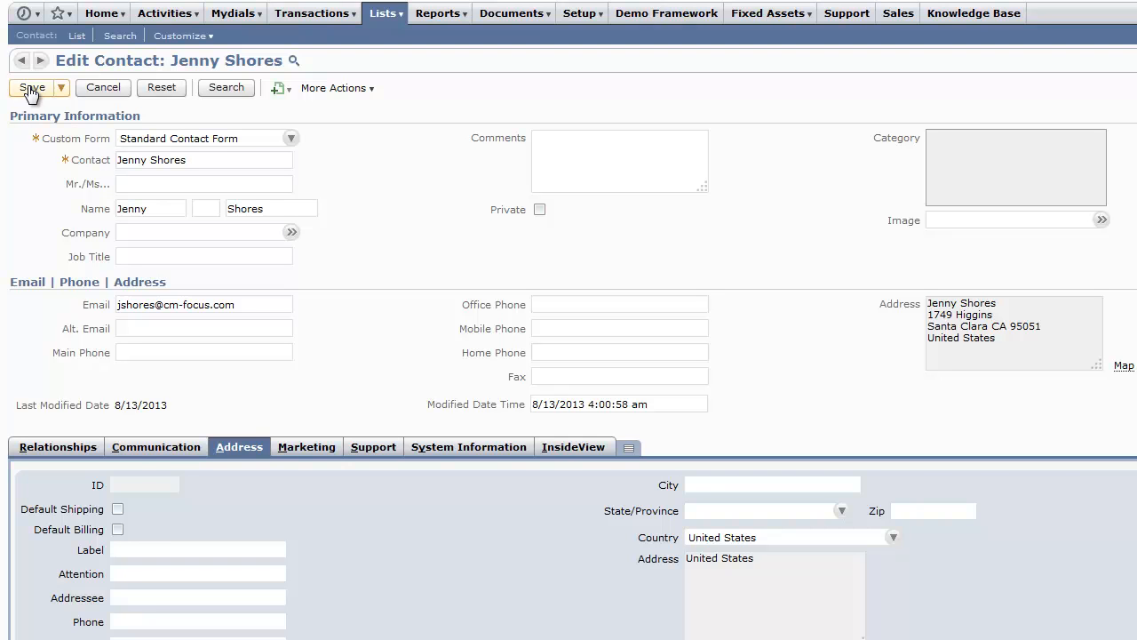
{"action": "left_click", "coordinate": [32, 87]}
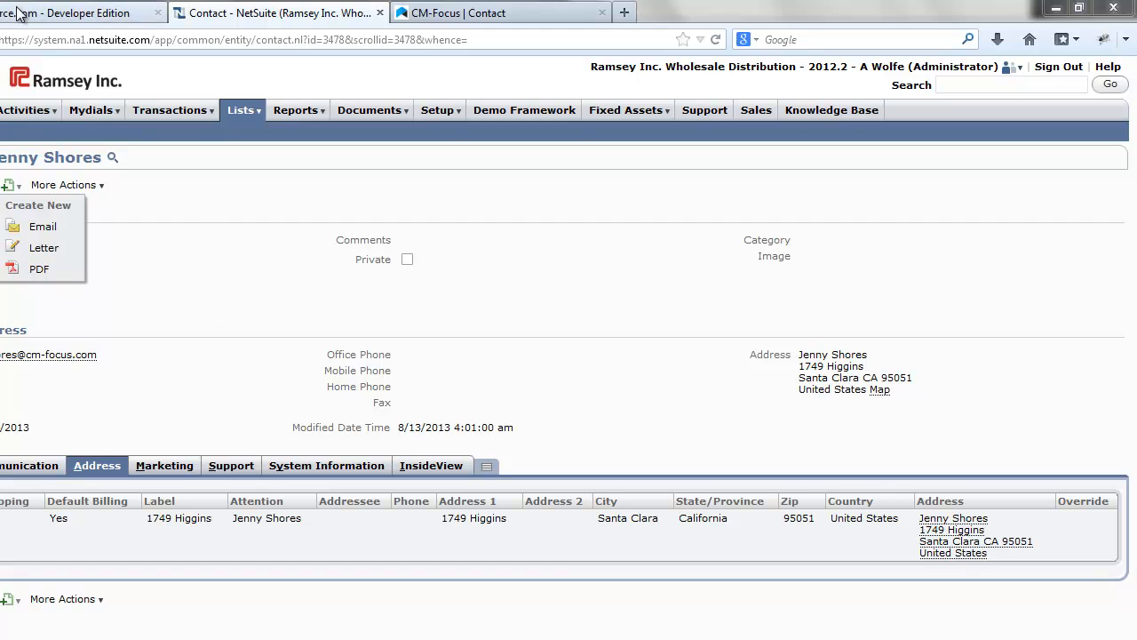
{"action": "mouse_move", "coordinate": [36, 12]}
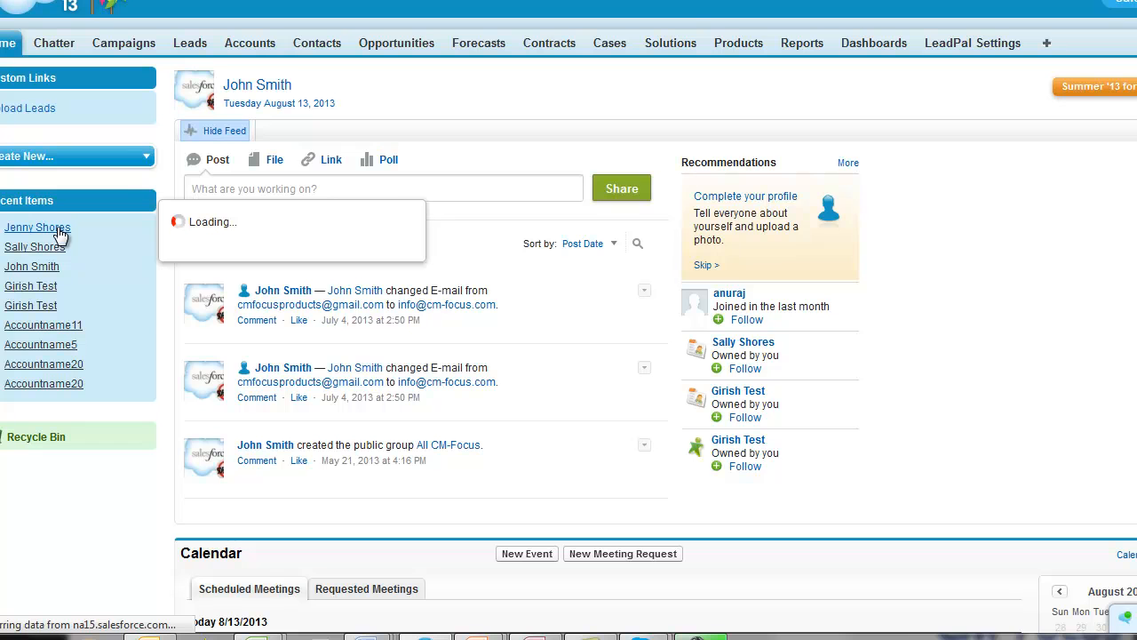
{"action": "left_click", "coordinate": [317, 42]}
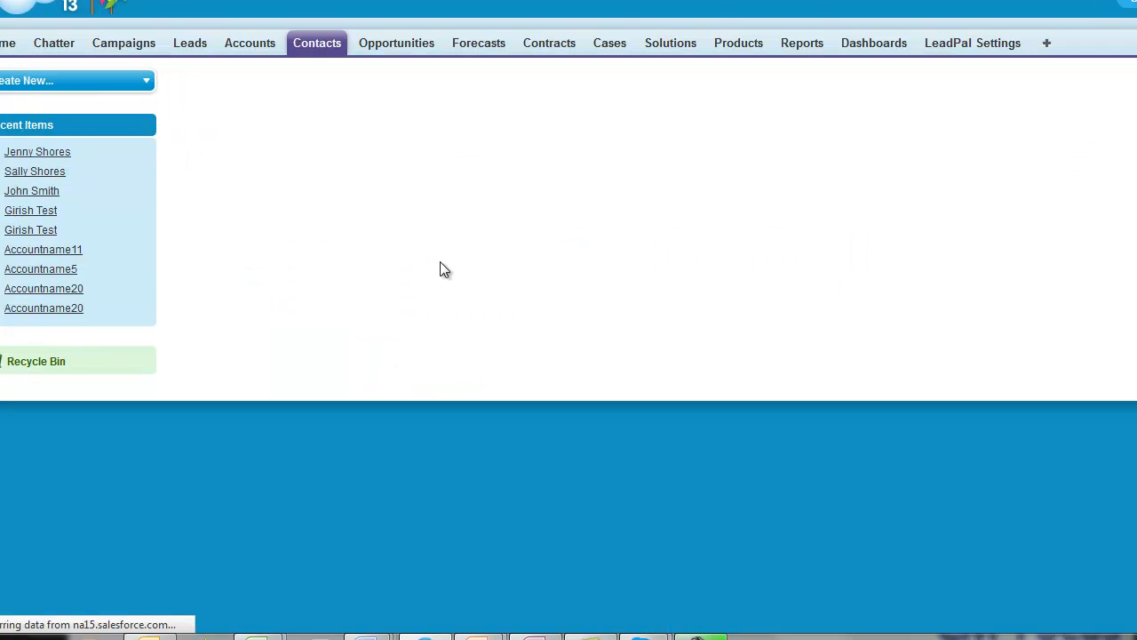
{"action": "left_click", "coordinate": [36, 151]}
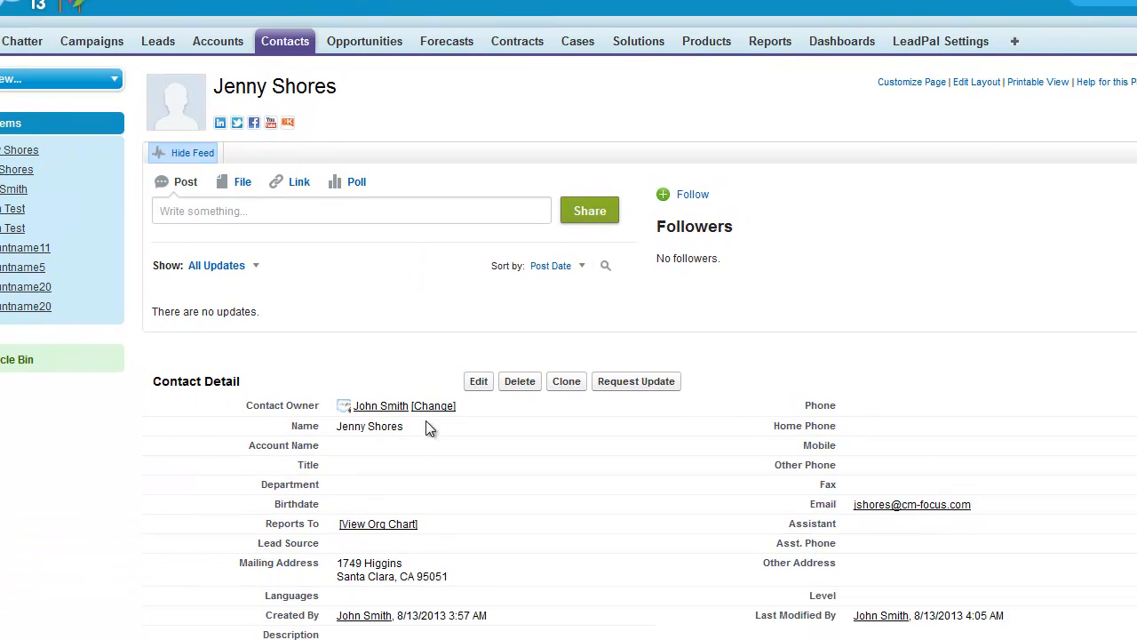
{"action": "mouse_move", "coordinate": [445, 580]}
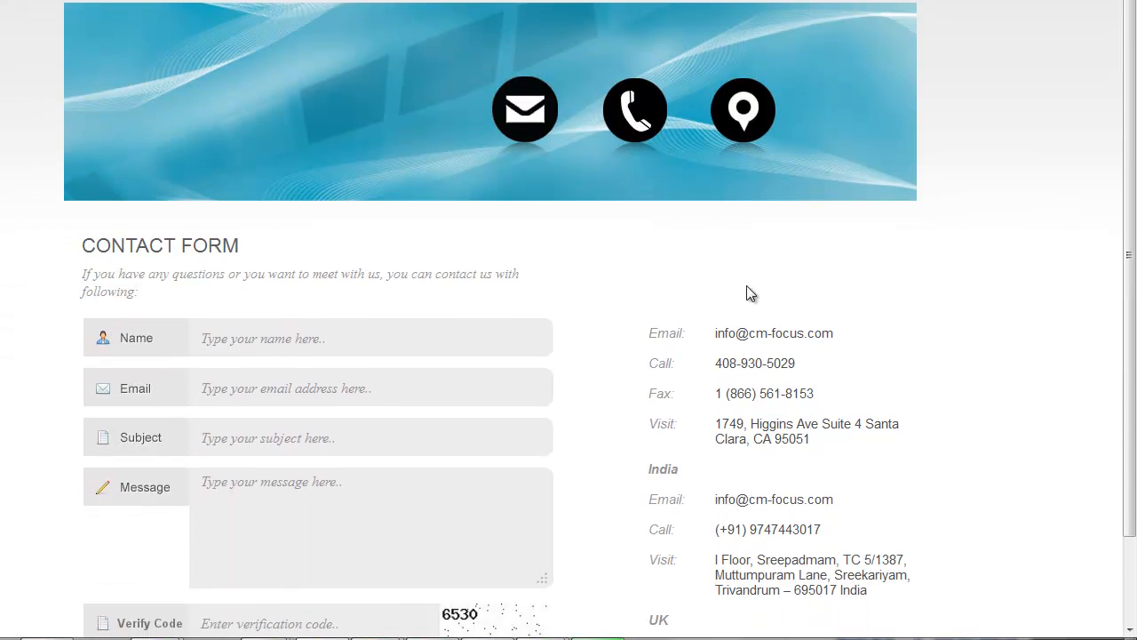
- Scroll the CM-Focus contact page to the 1749 Higgins Ave Suite 4 address
{"action": "scroll", "scroll_direction": "down", "scroll_amount": 3}
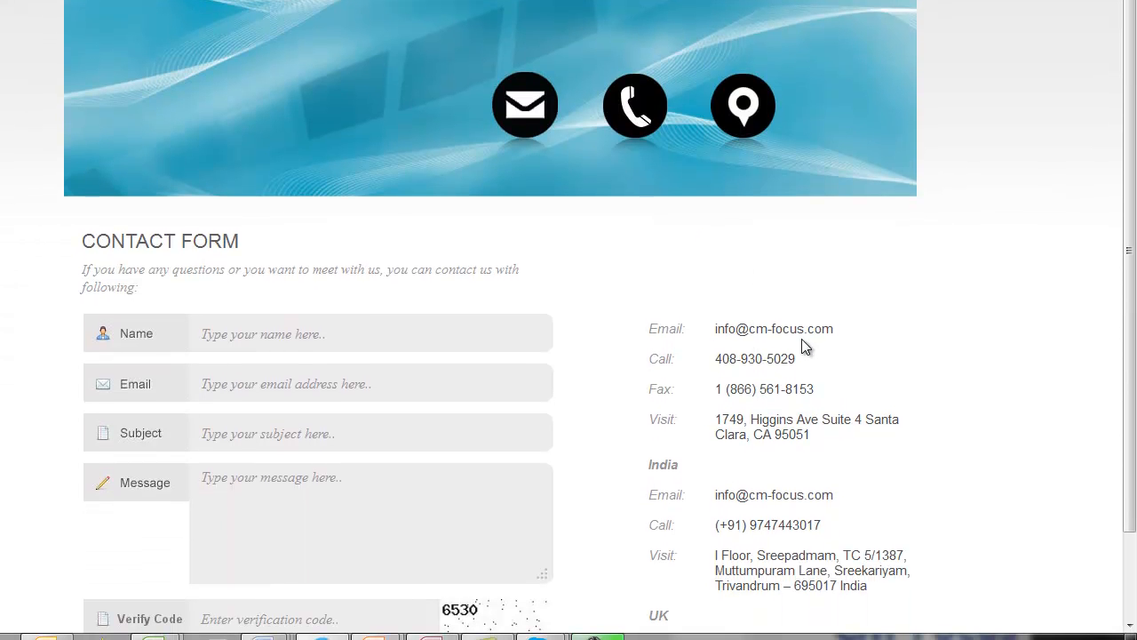
{"action": "mouse_move", "coordinate": [744, 335]}
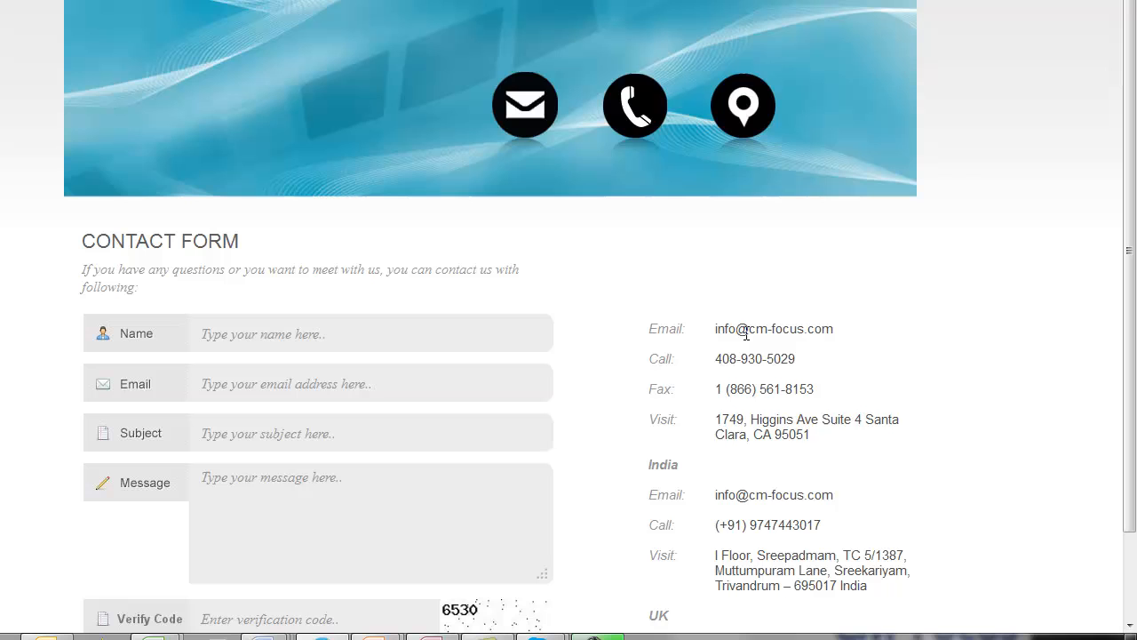